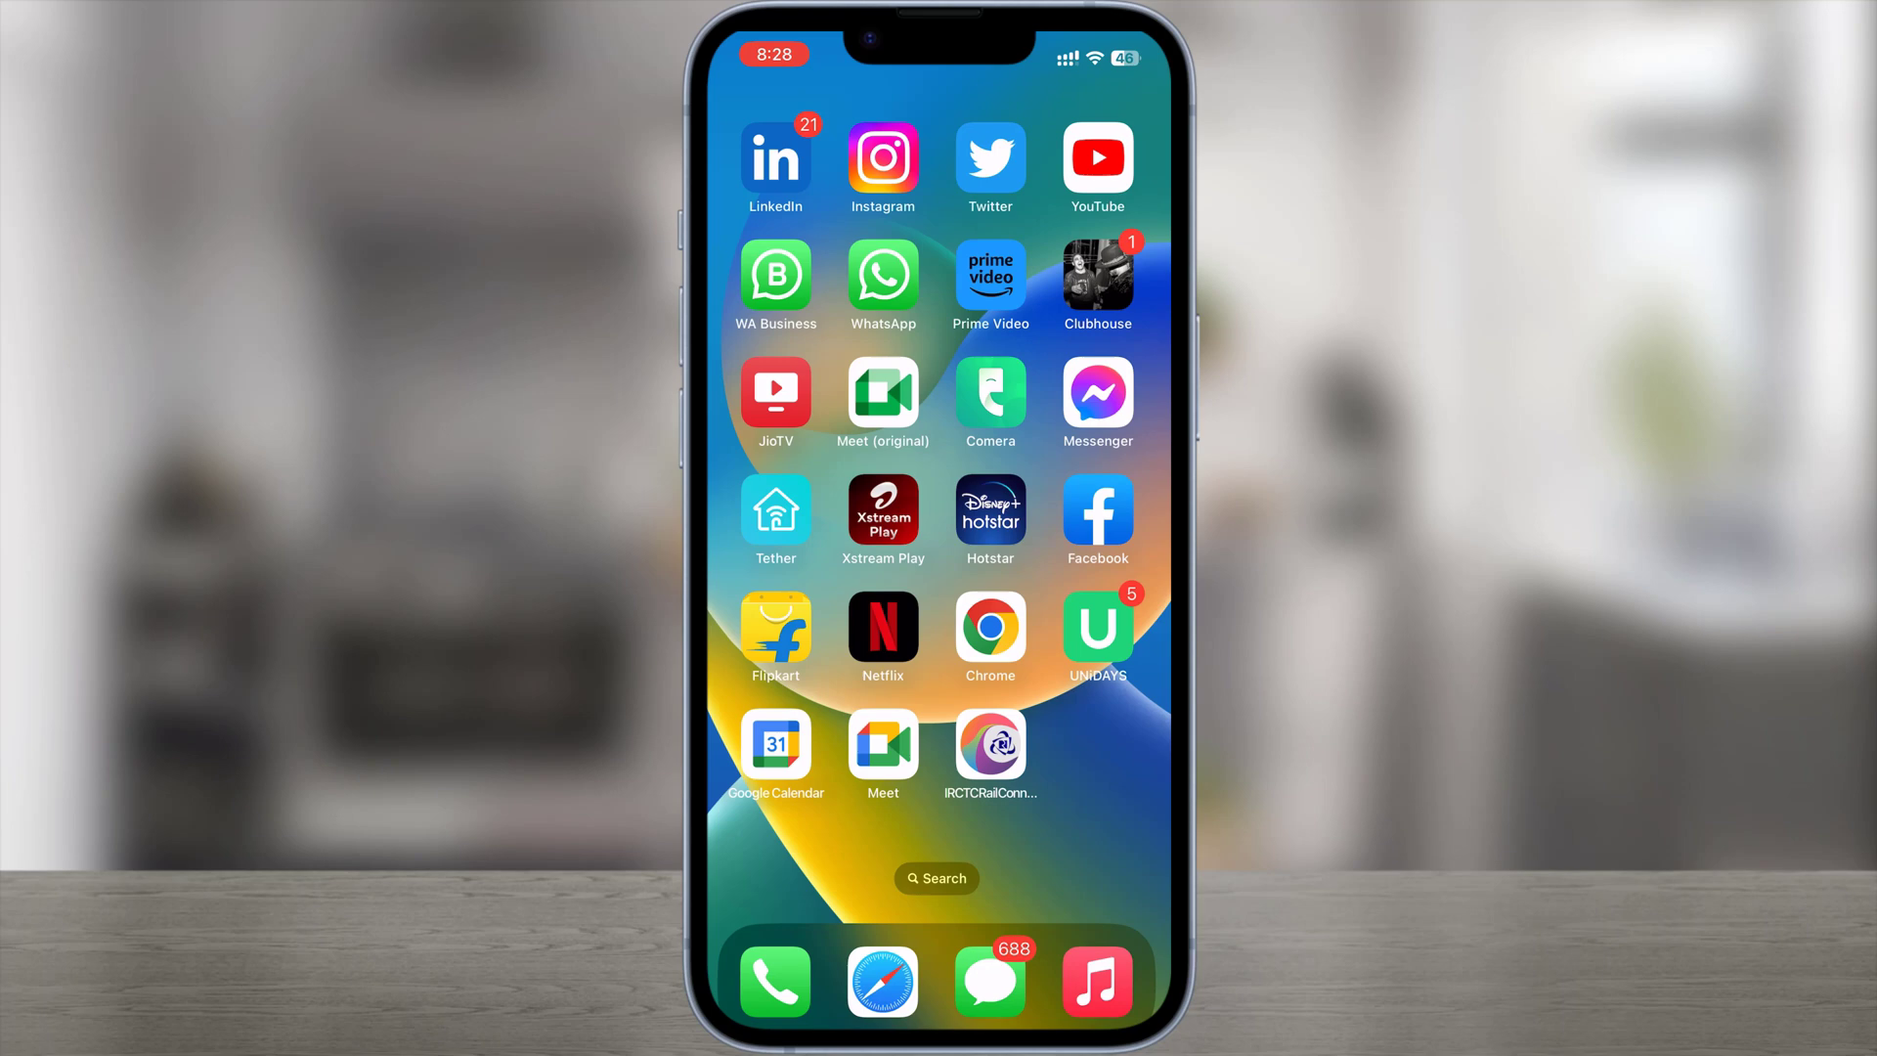
- Launch WhatsApp from the Home Screen to reach the Chats list
{"action": "left_click", "coordinate": [882, 272]}
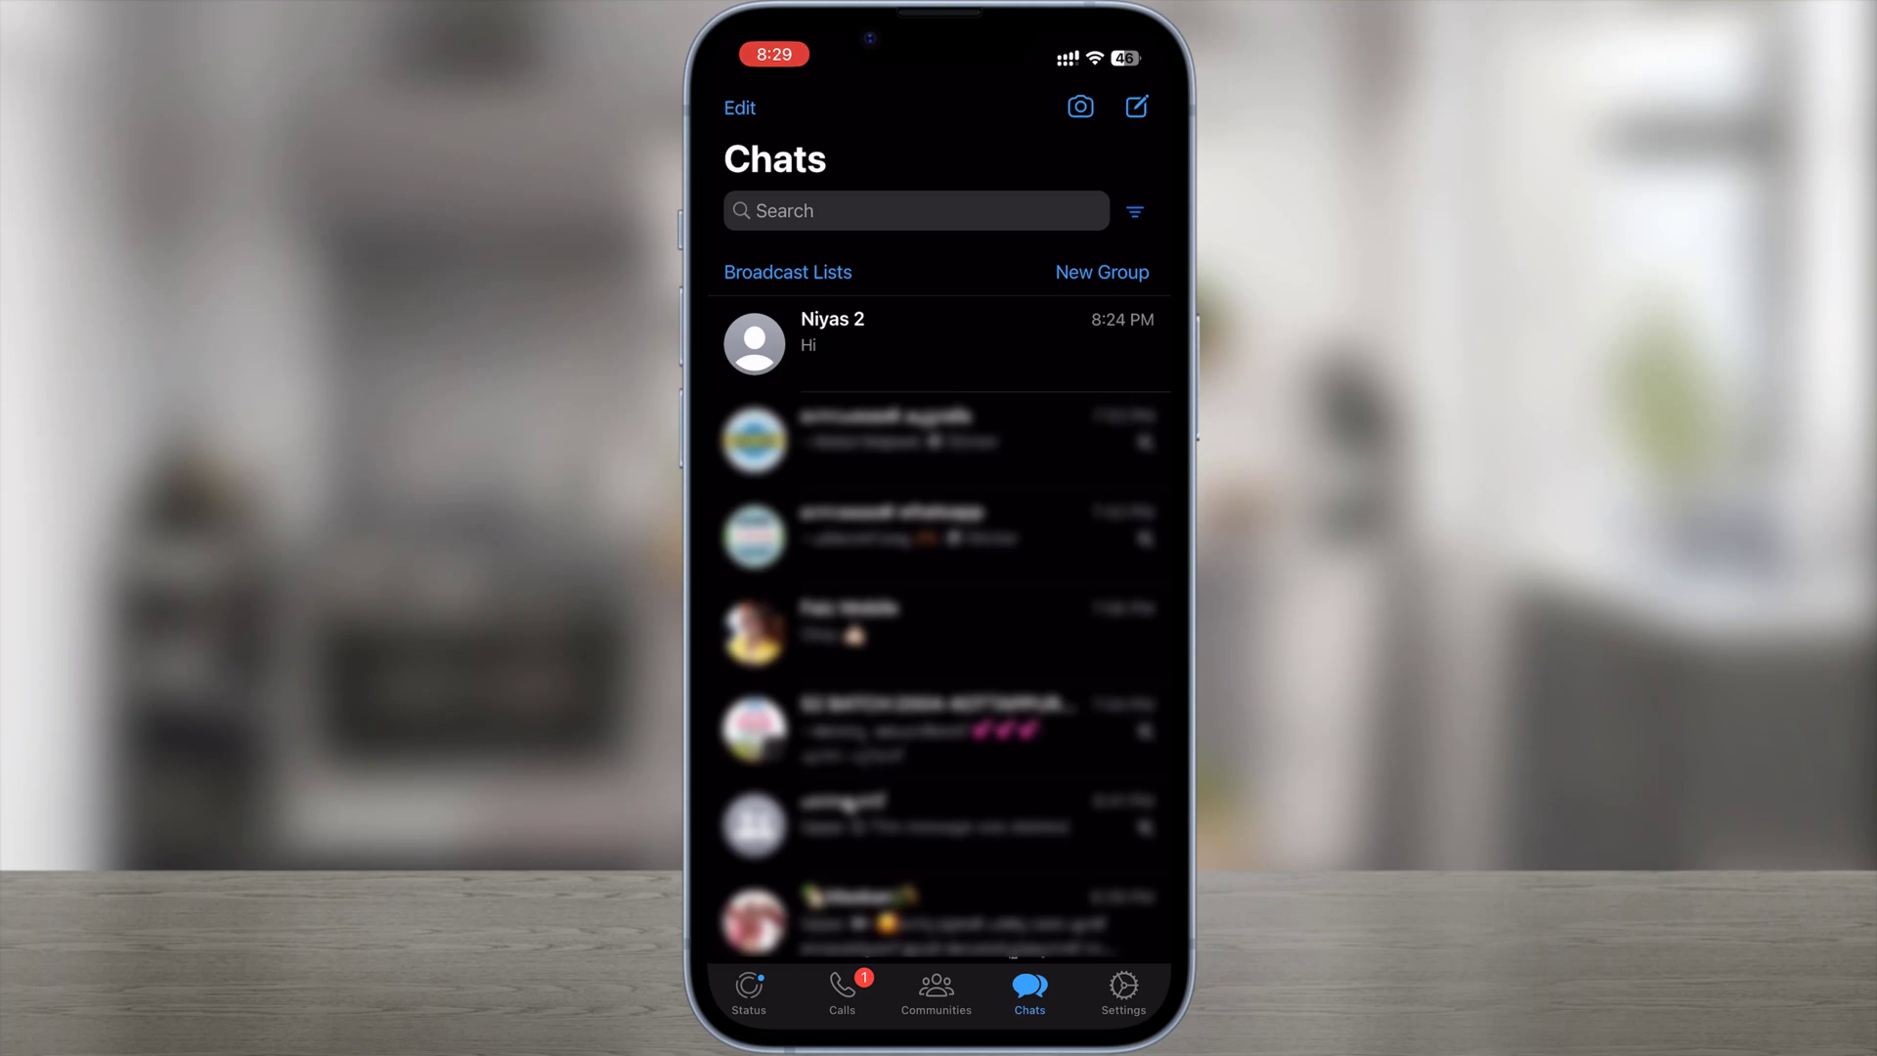
- Open the top conversation and its Contact Info page, where chat lock is still off
{"action": "left_click", "coordinate": [939, 344]}
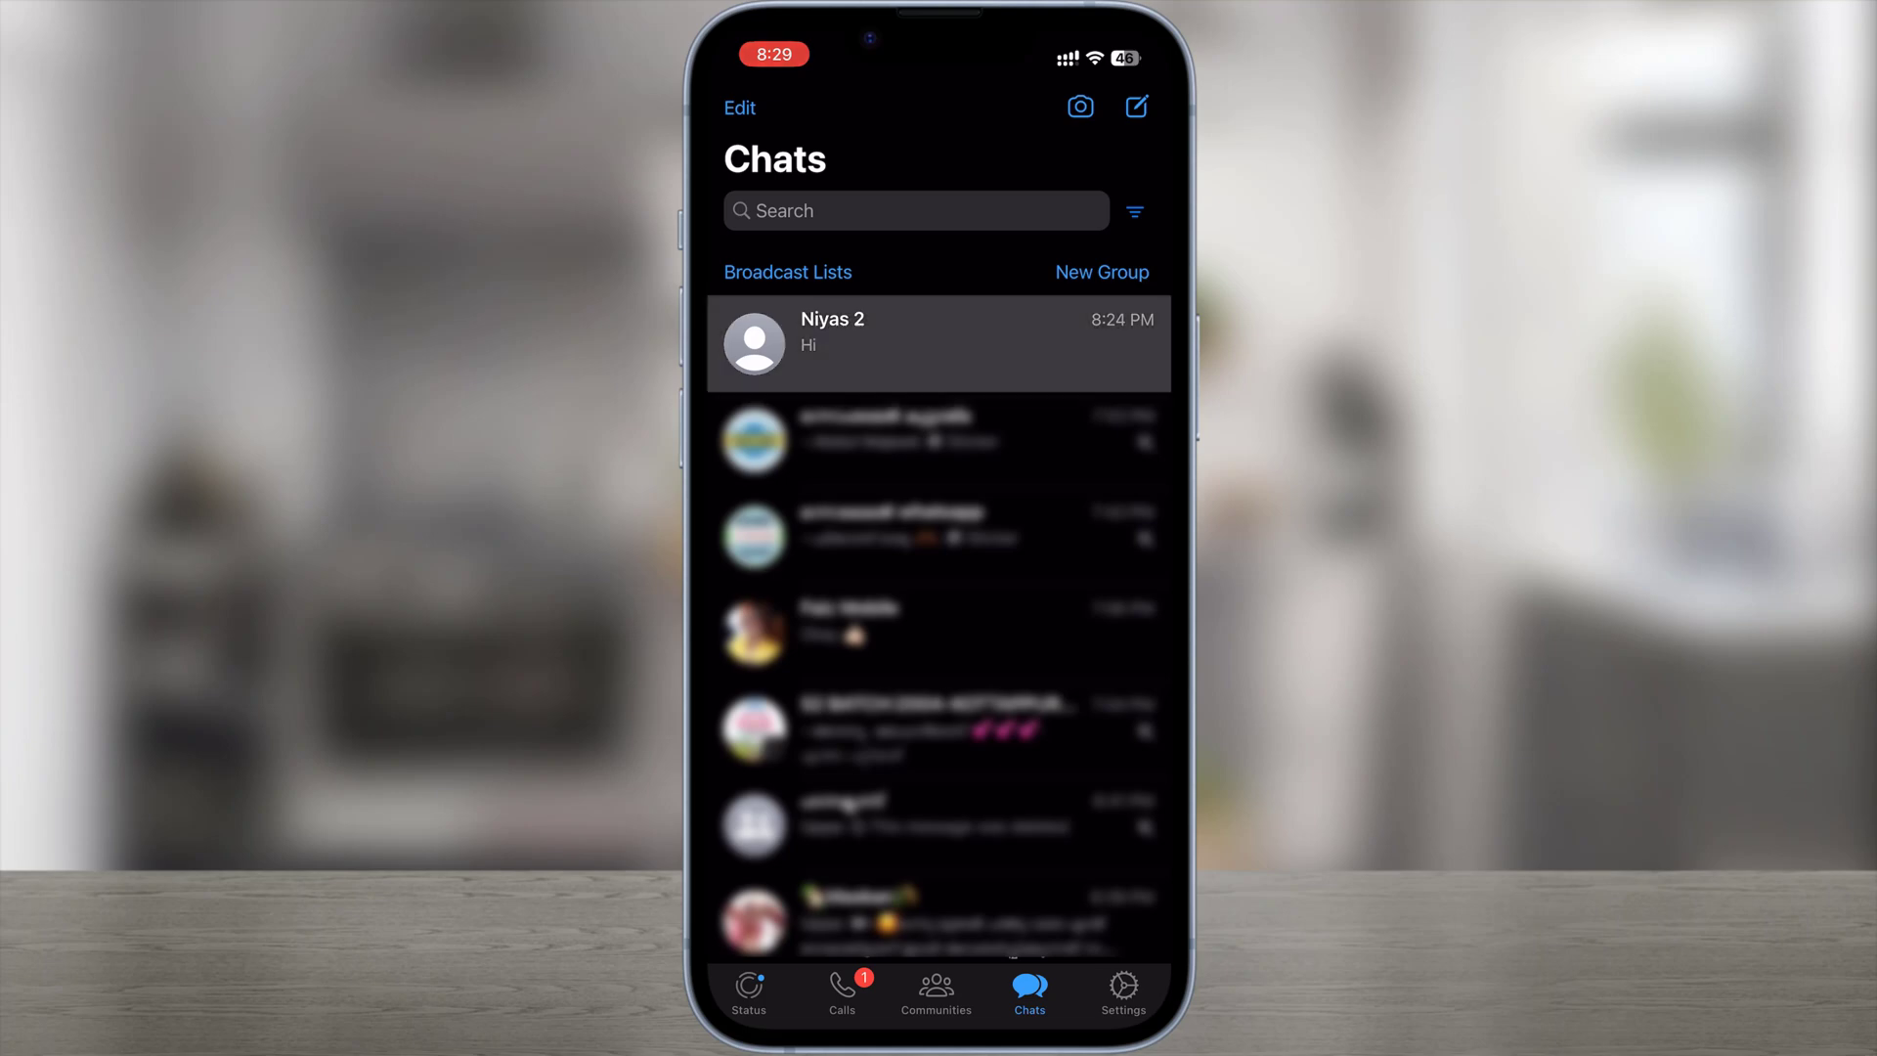
{"action": "left_click", "coordinate": [937, 344]}
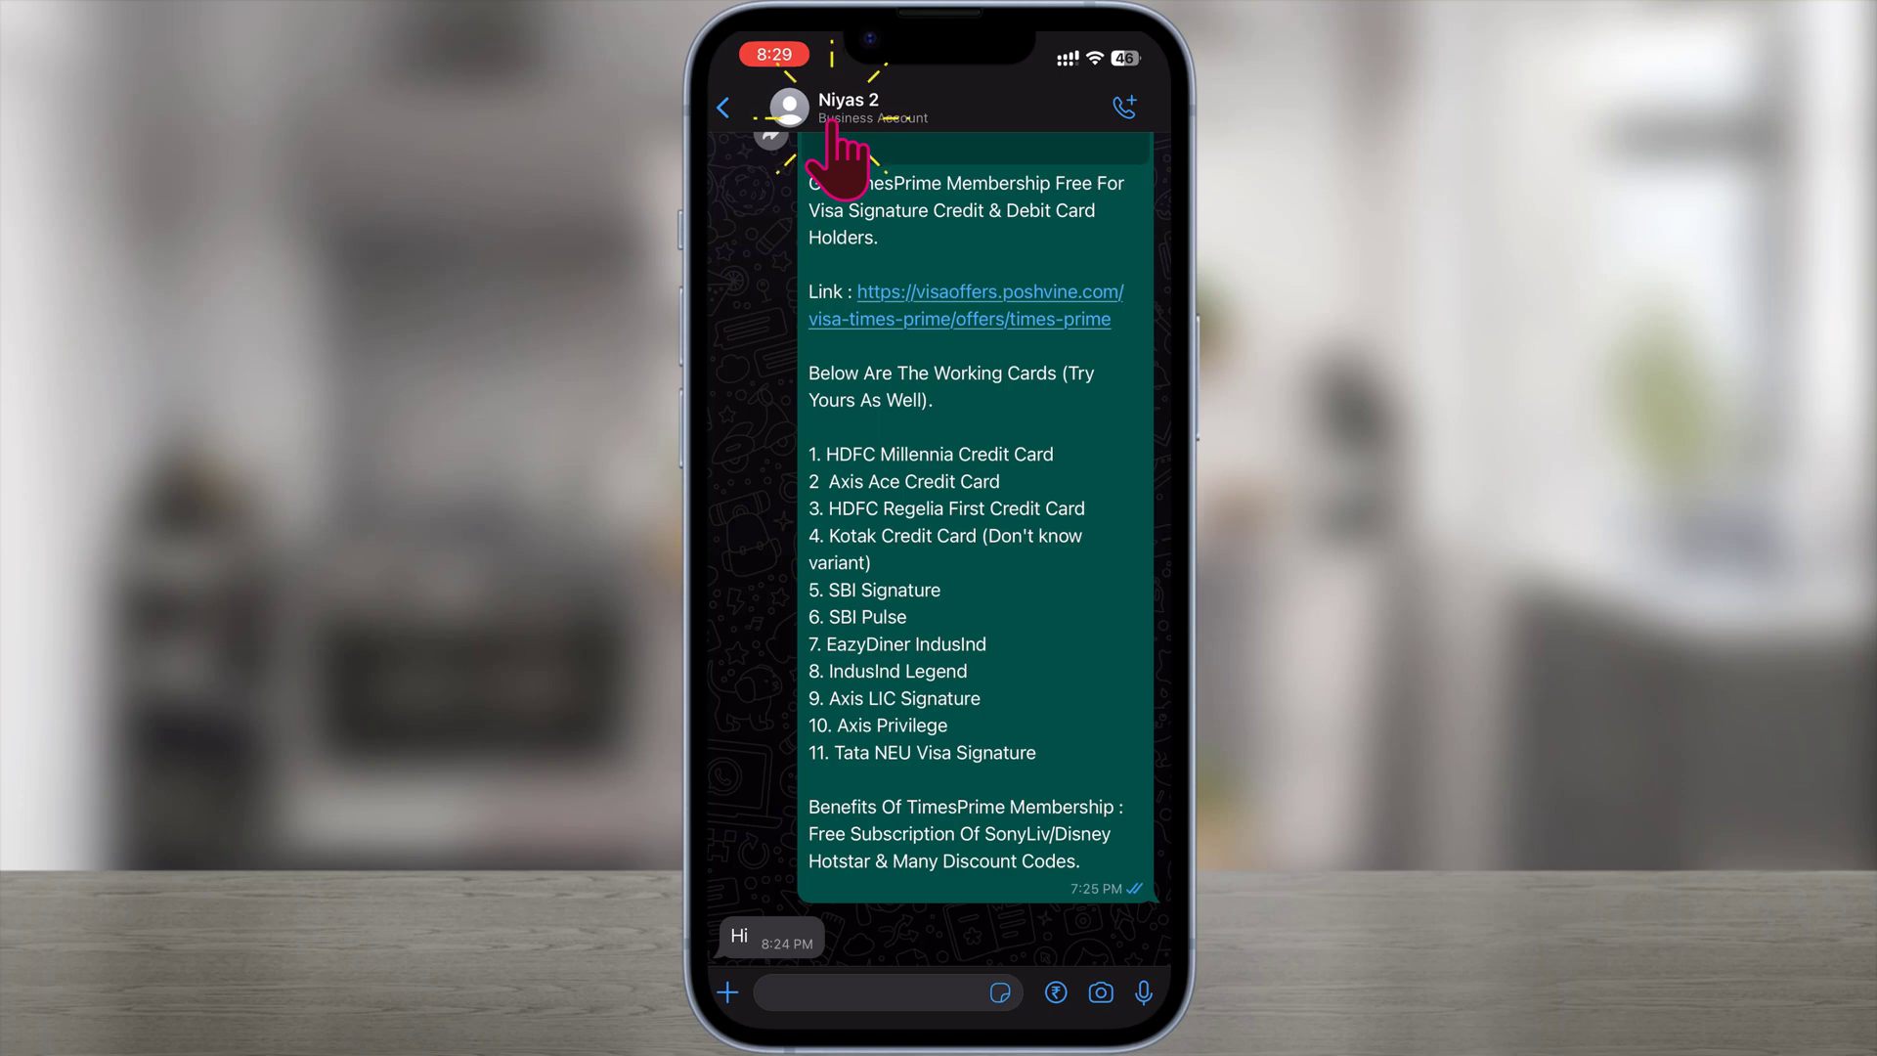
{"action": "left_click", "coordinate": [848, 107]}
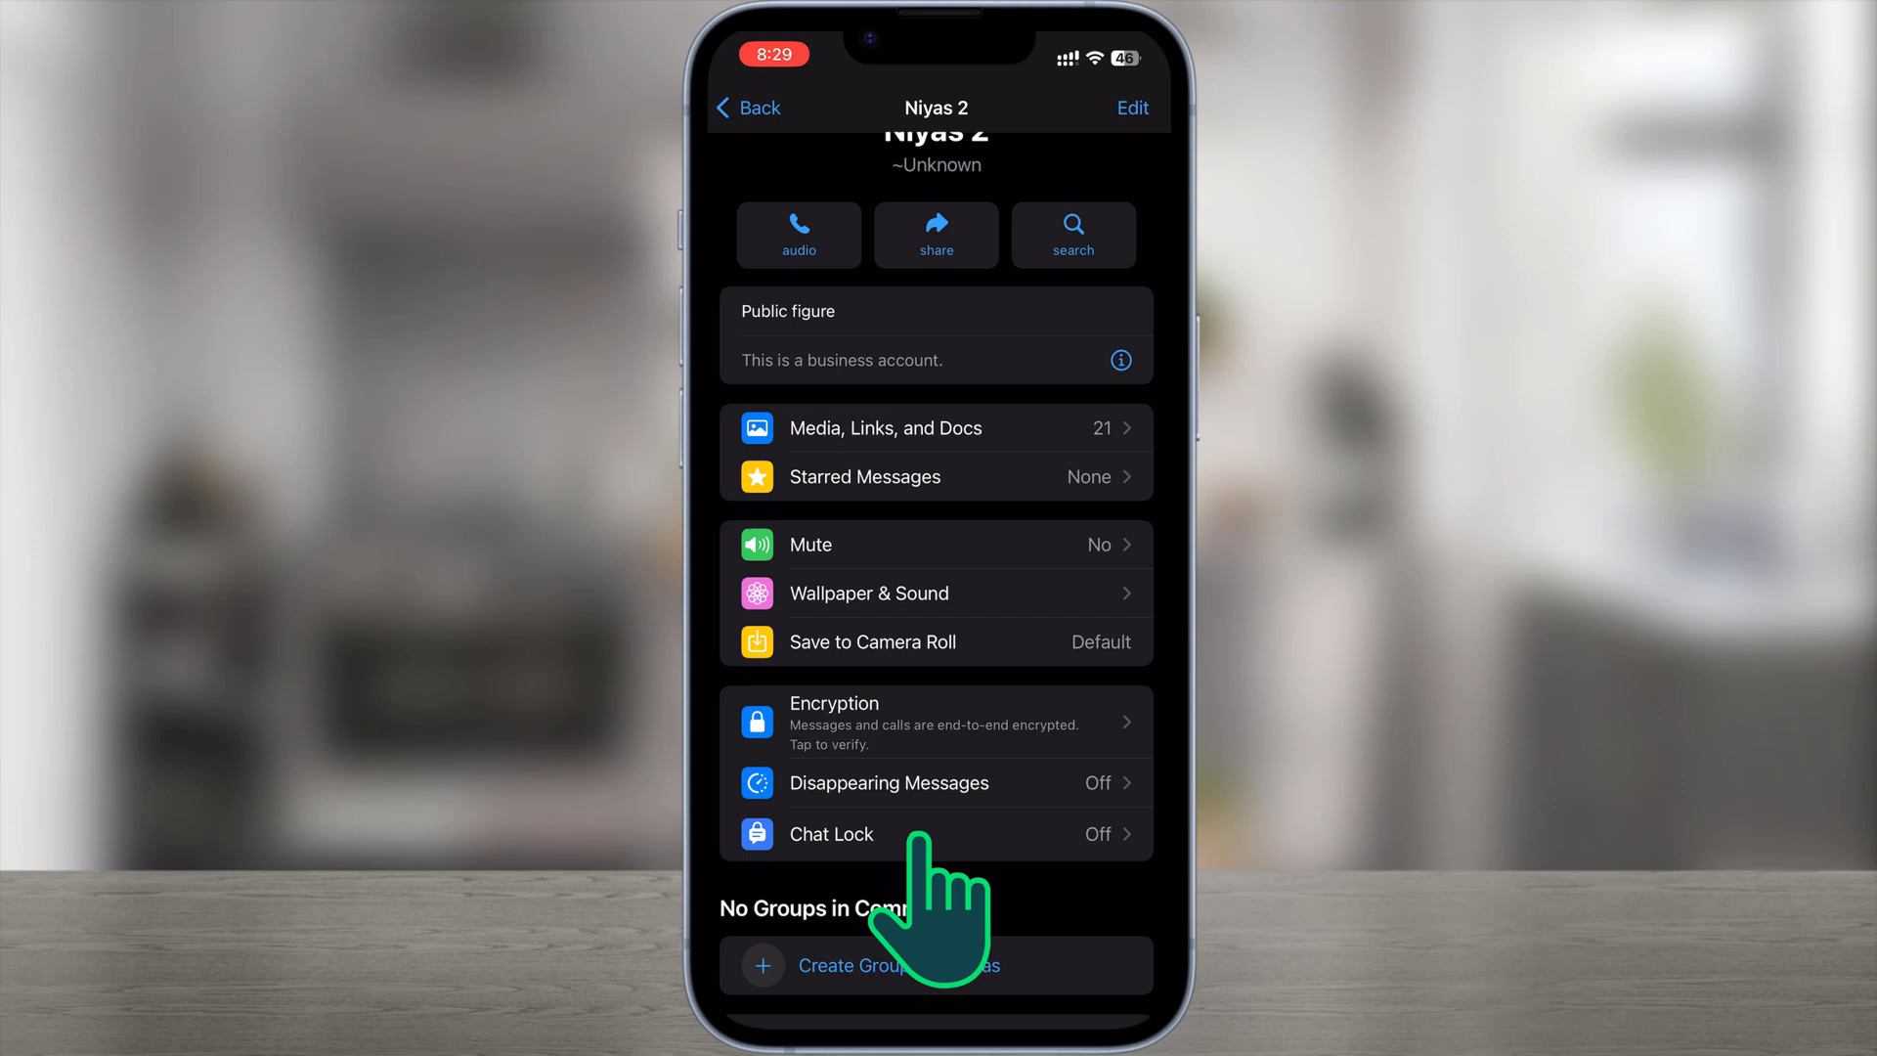
- Enable Lock This Chat with Face ID in Chat Lock, view its new location, and return to Chats
{"action": "left_click", "coordinate": [831, 835]}
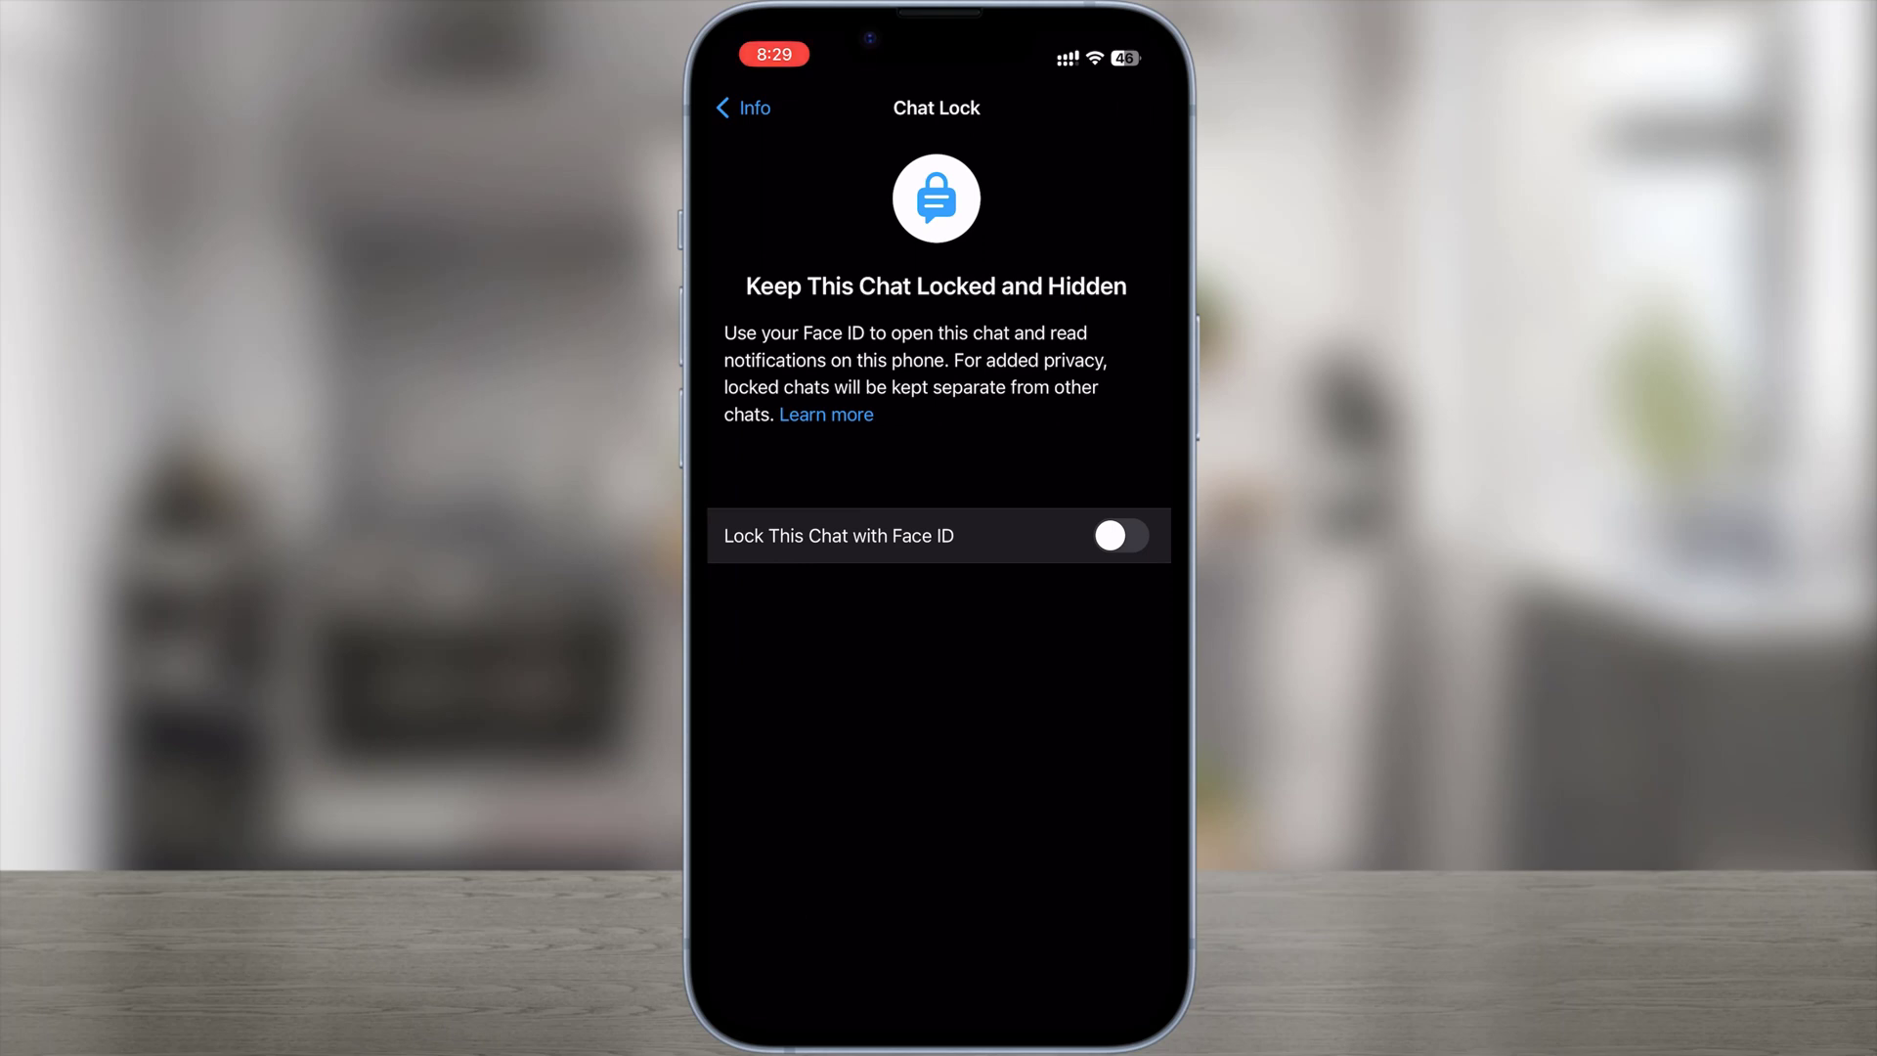
{"action": "left_click", "coordinate": [1119, 536]}
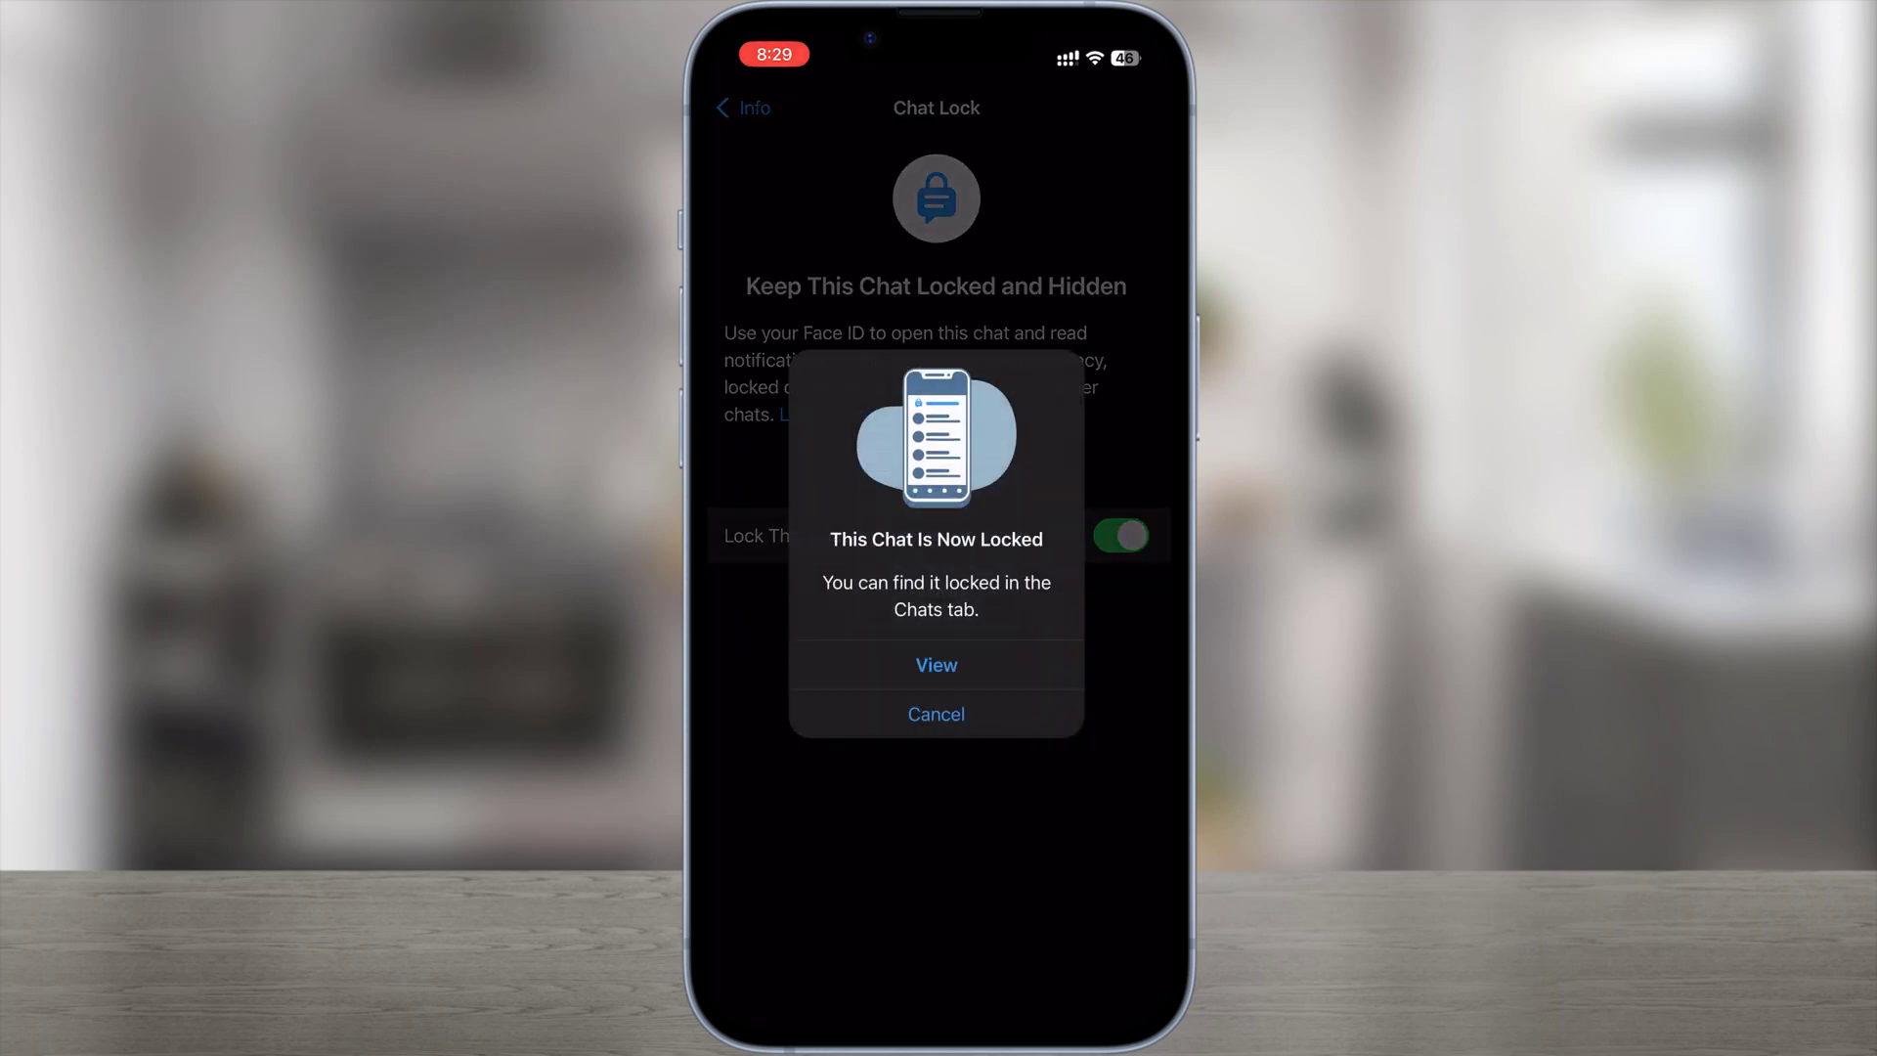
{"action": "left_click", "coordinate": [937, 665]}
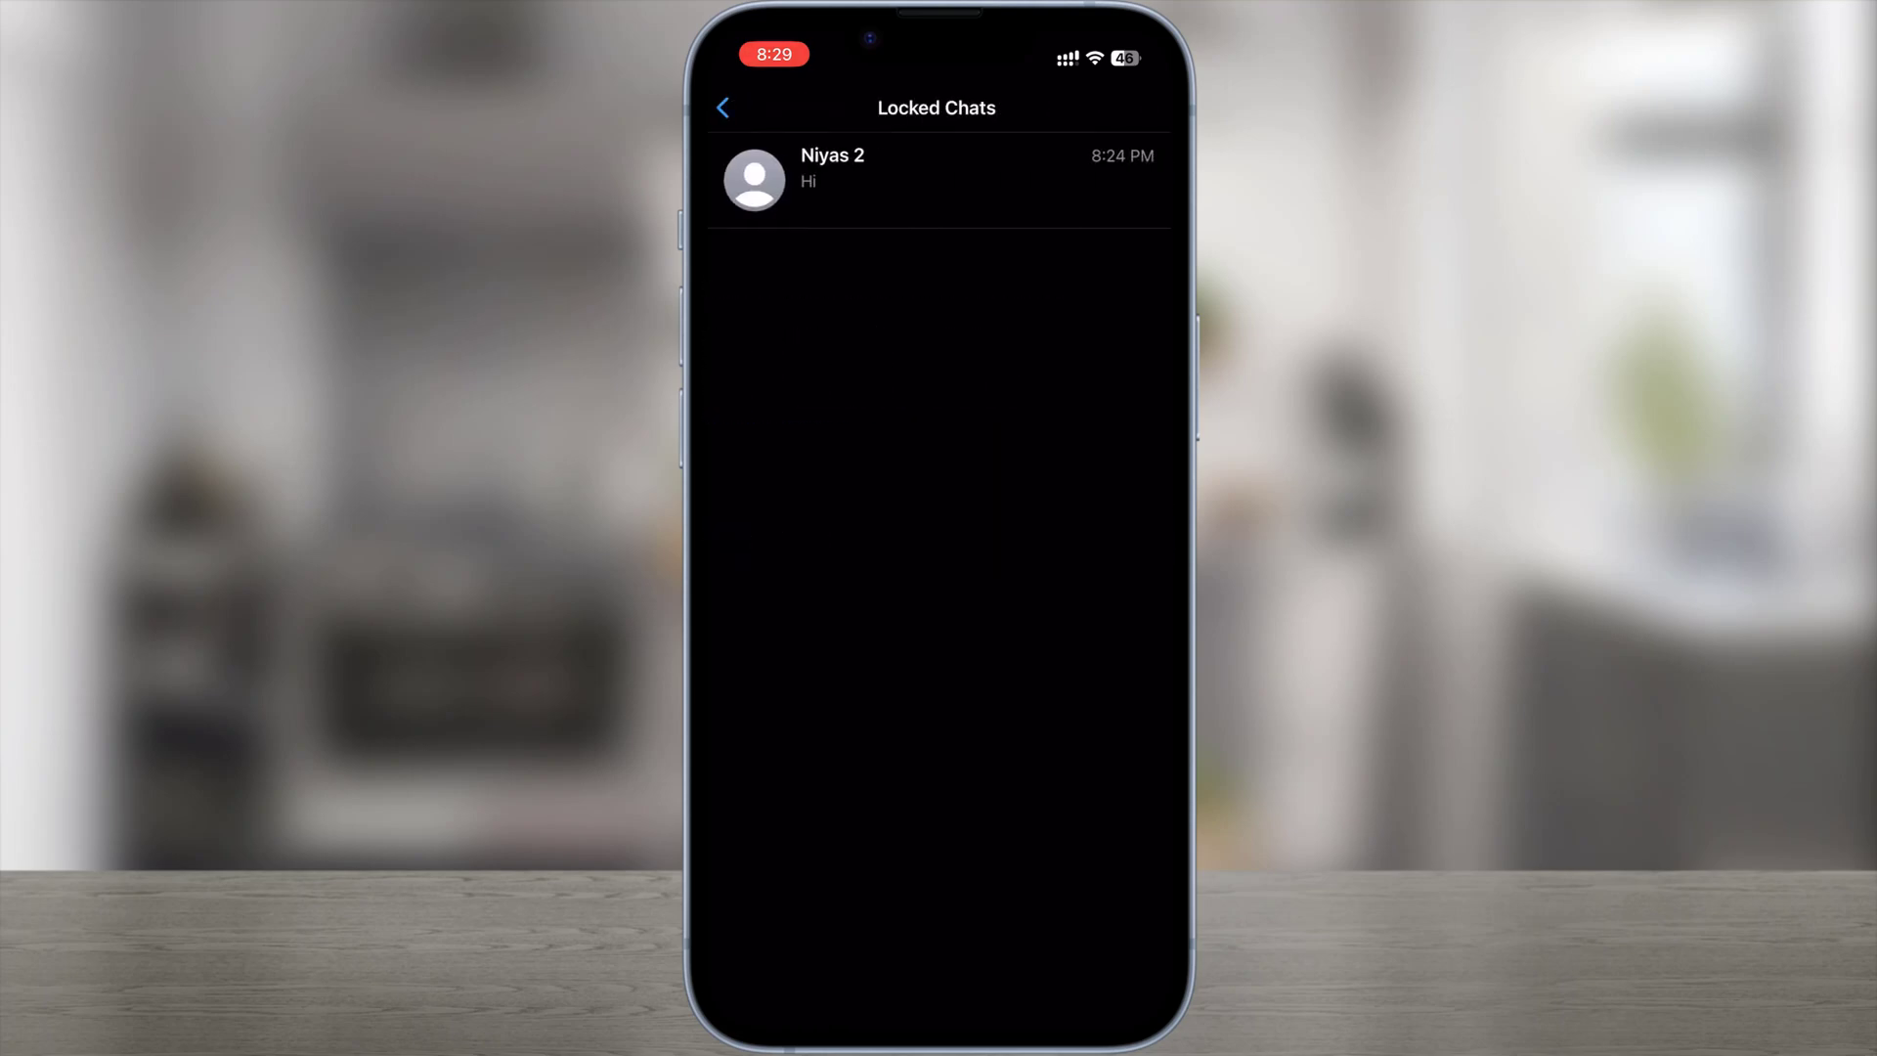
{"action": "left_click", "coordinate": [724, 108]}
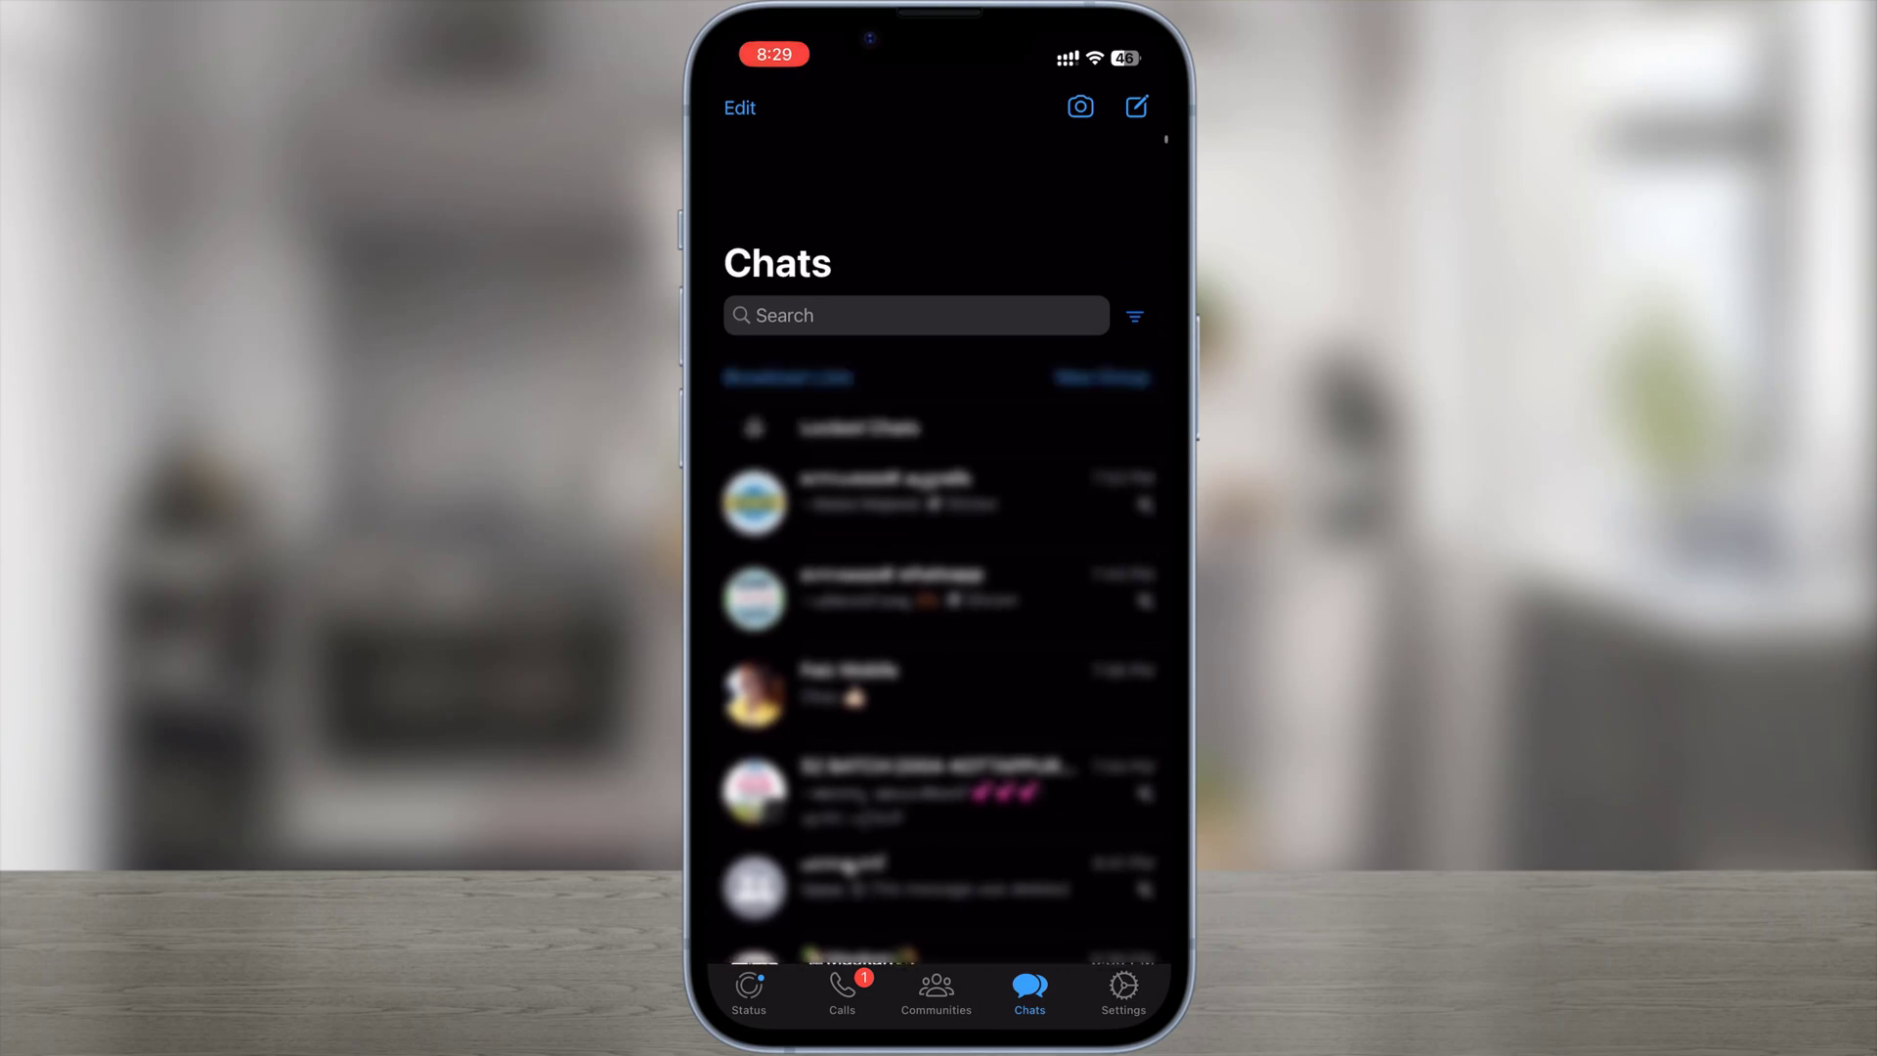
- Reveal Locked Chats at the top, unlock it with Face ID, open the hidden conversation, and return to Chats
{"action": "scroll", "scroll_direction": "down", "scroll_amount": 3}
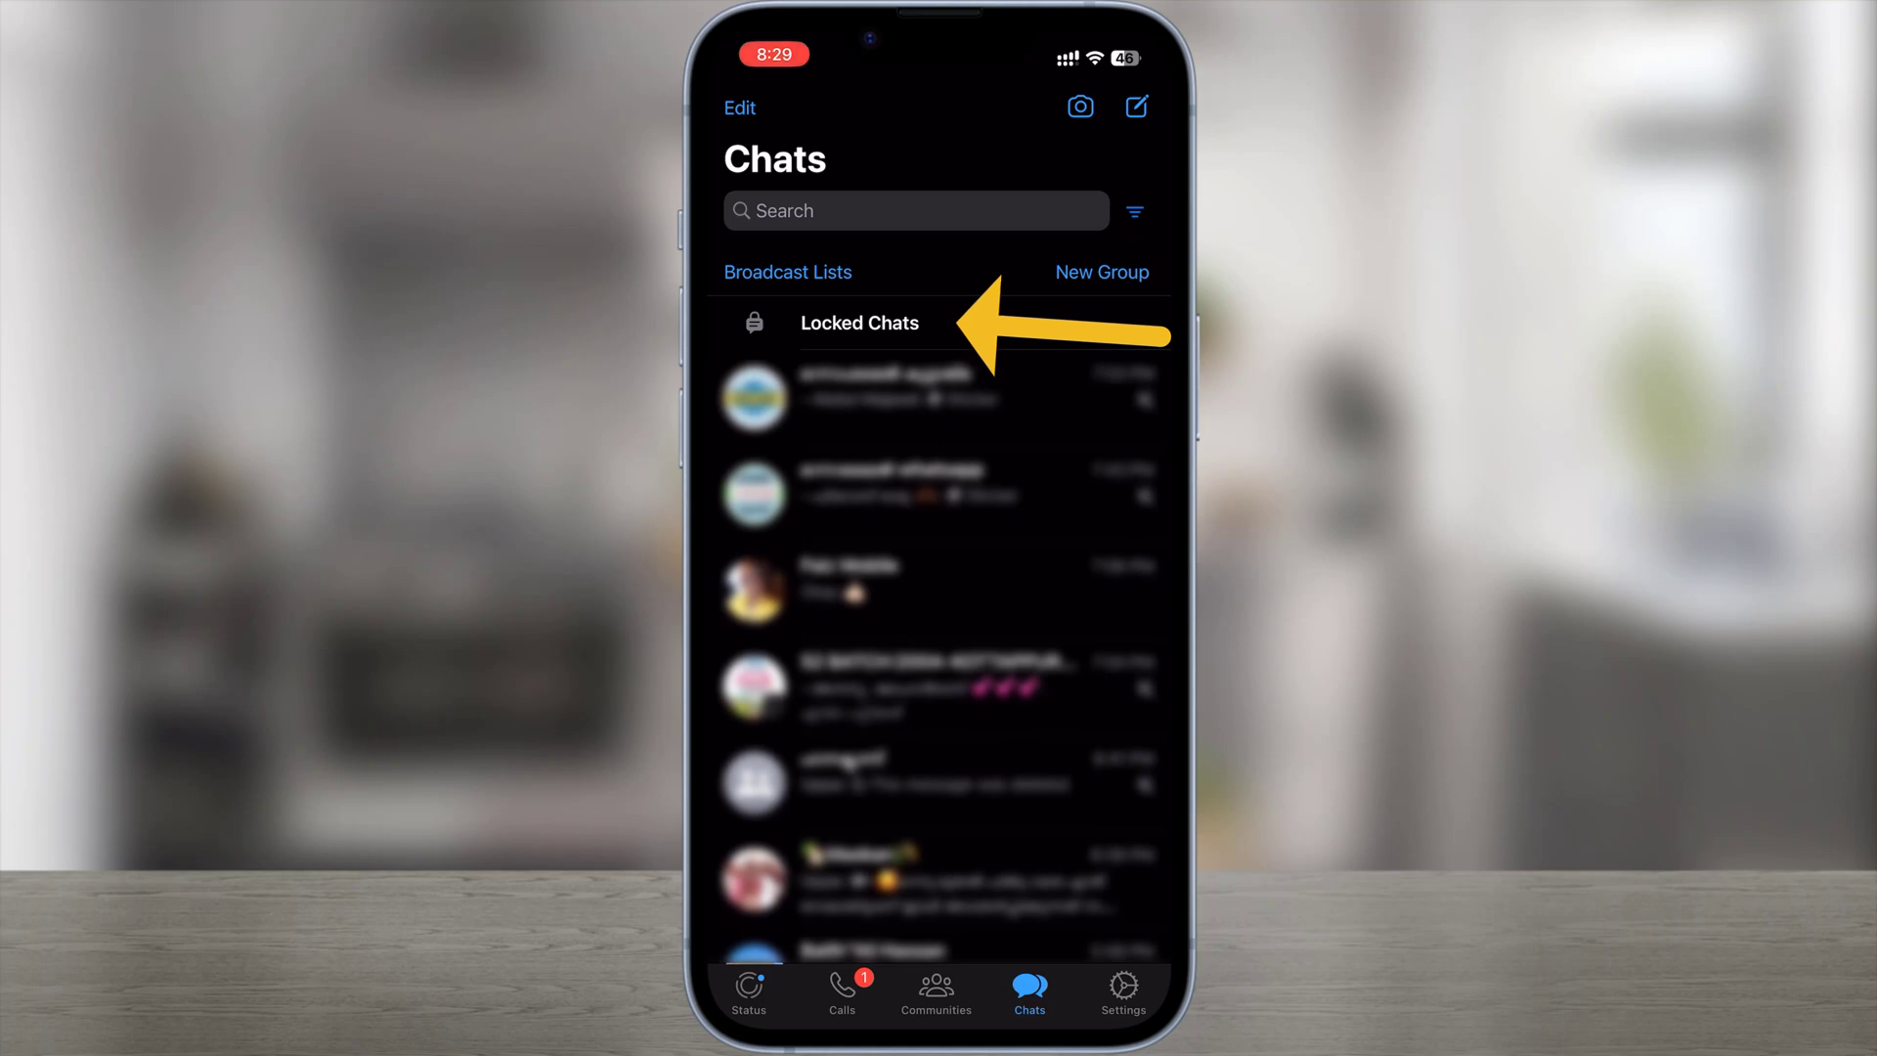
{"action": "left_click", "coordinate": [858, 323]}
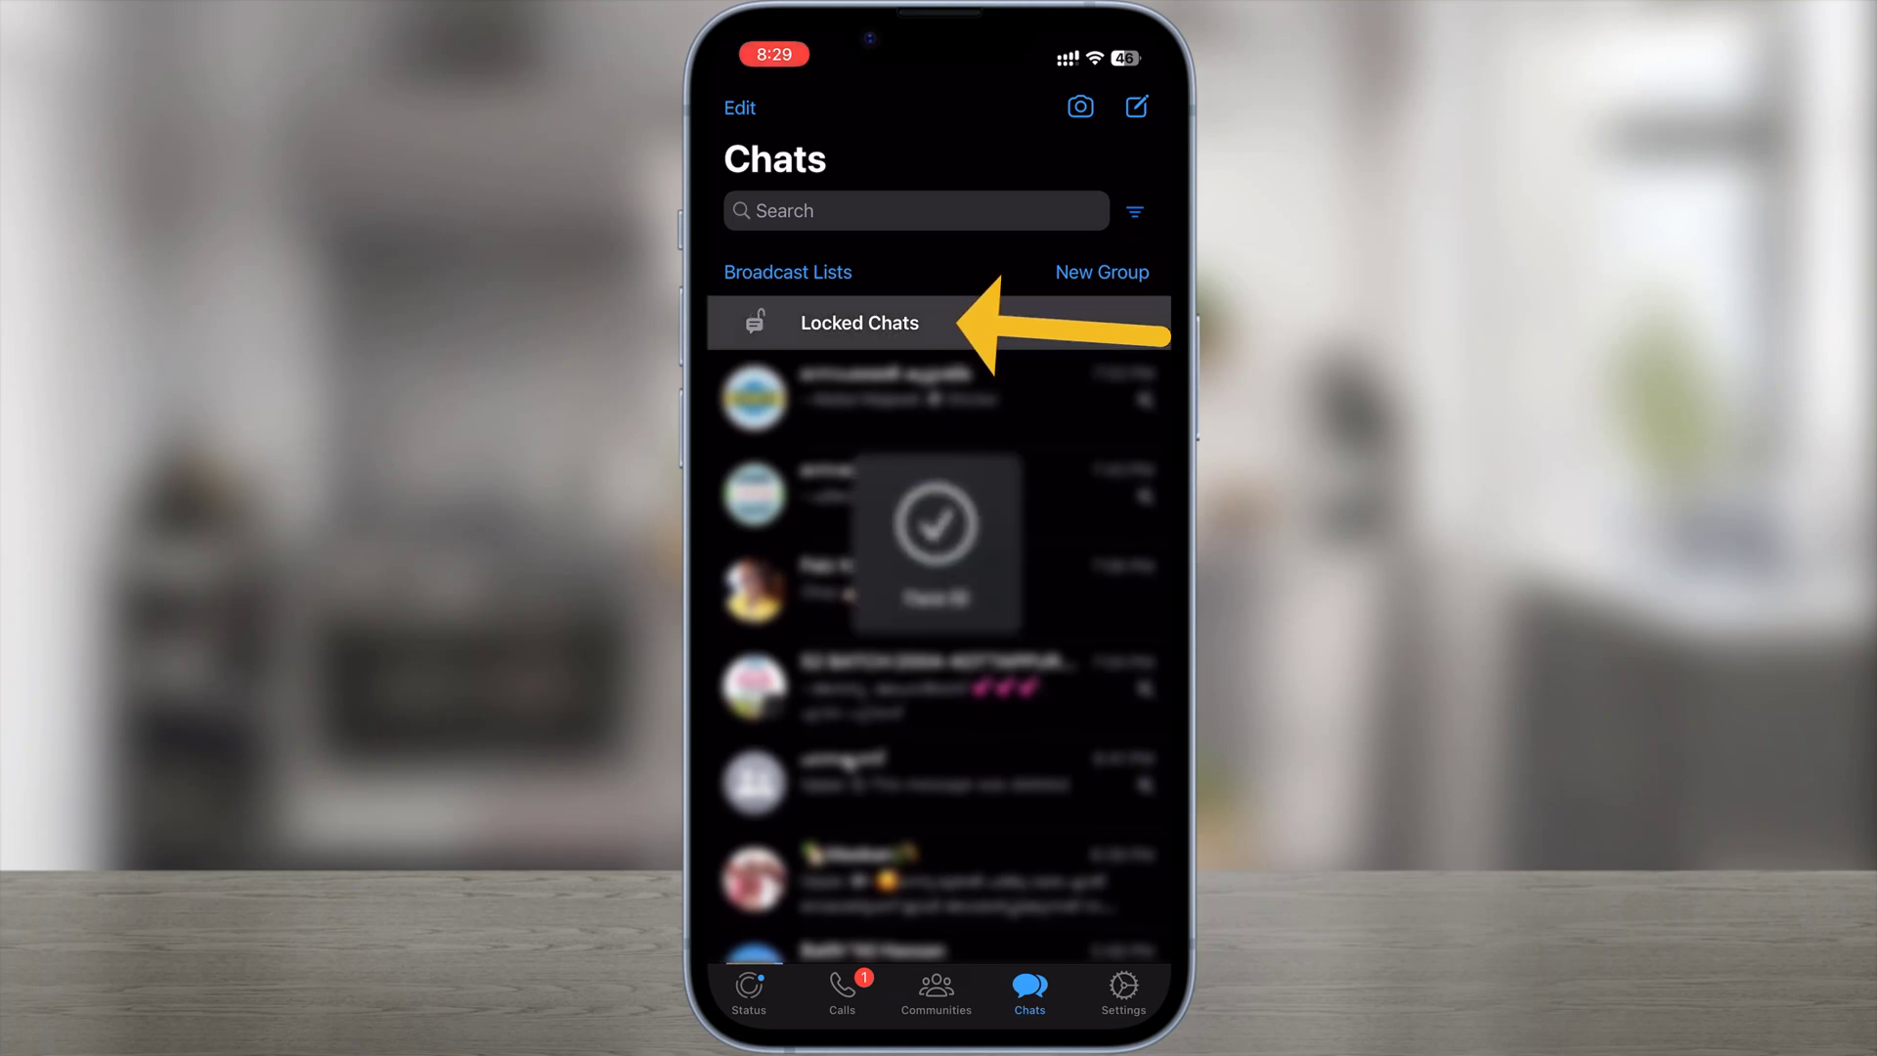
{"action": "left_click", "coordinate": [859, 322]}
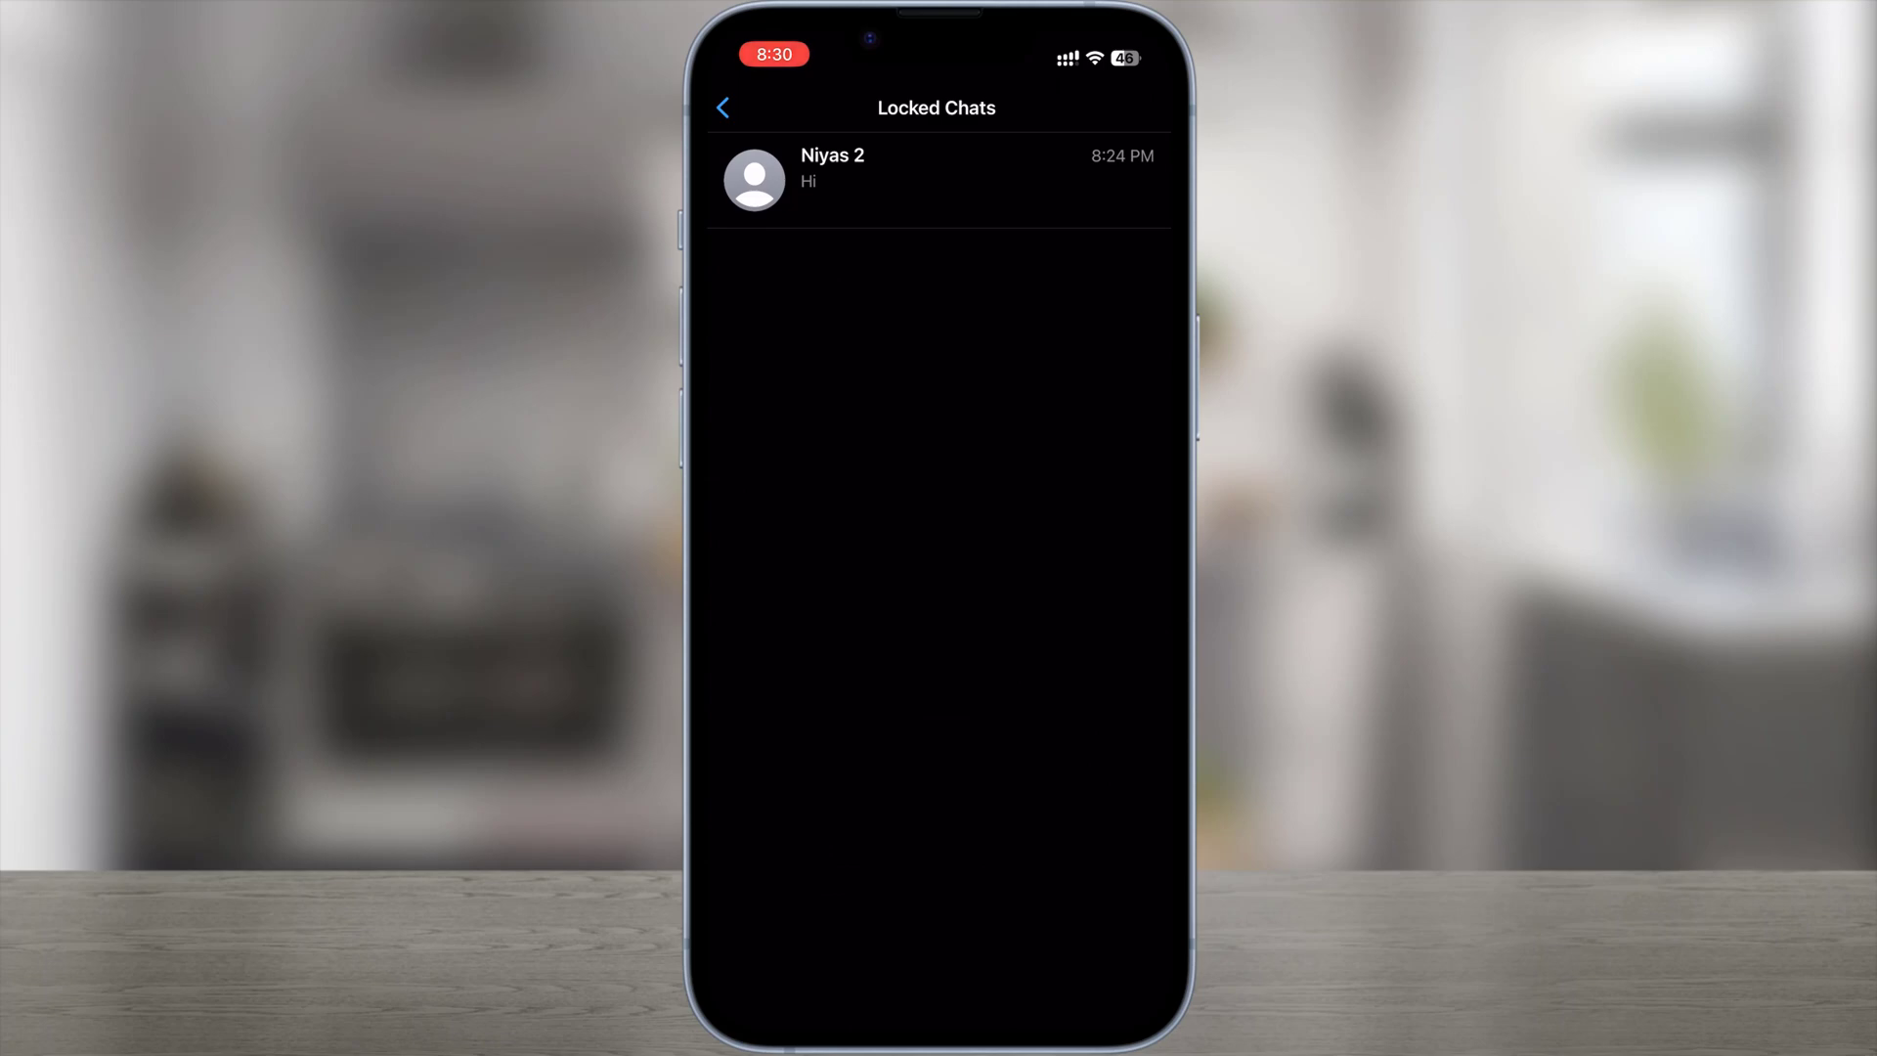
{"action": "left_click", "coordinate": [937, 178]}
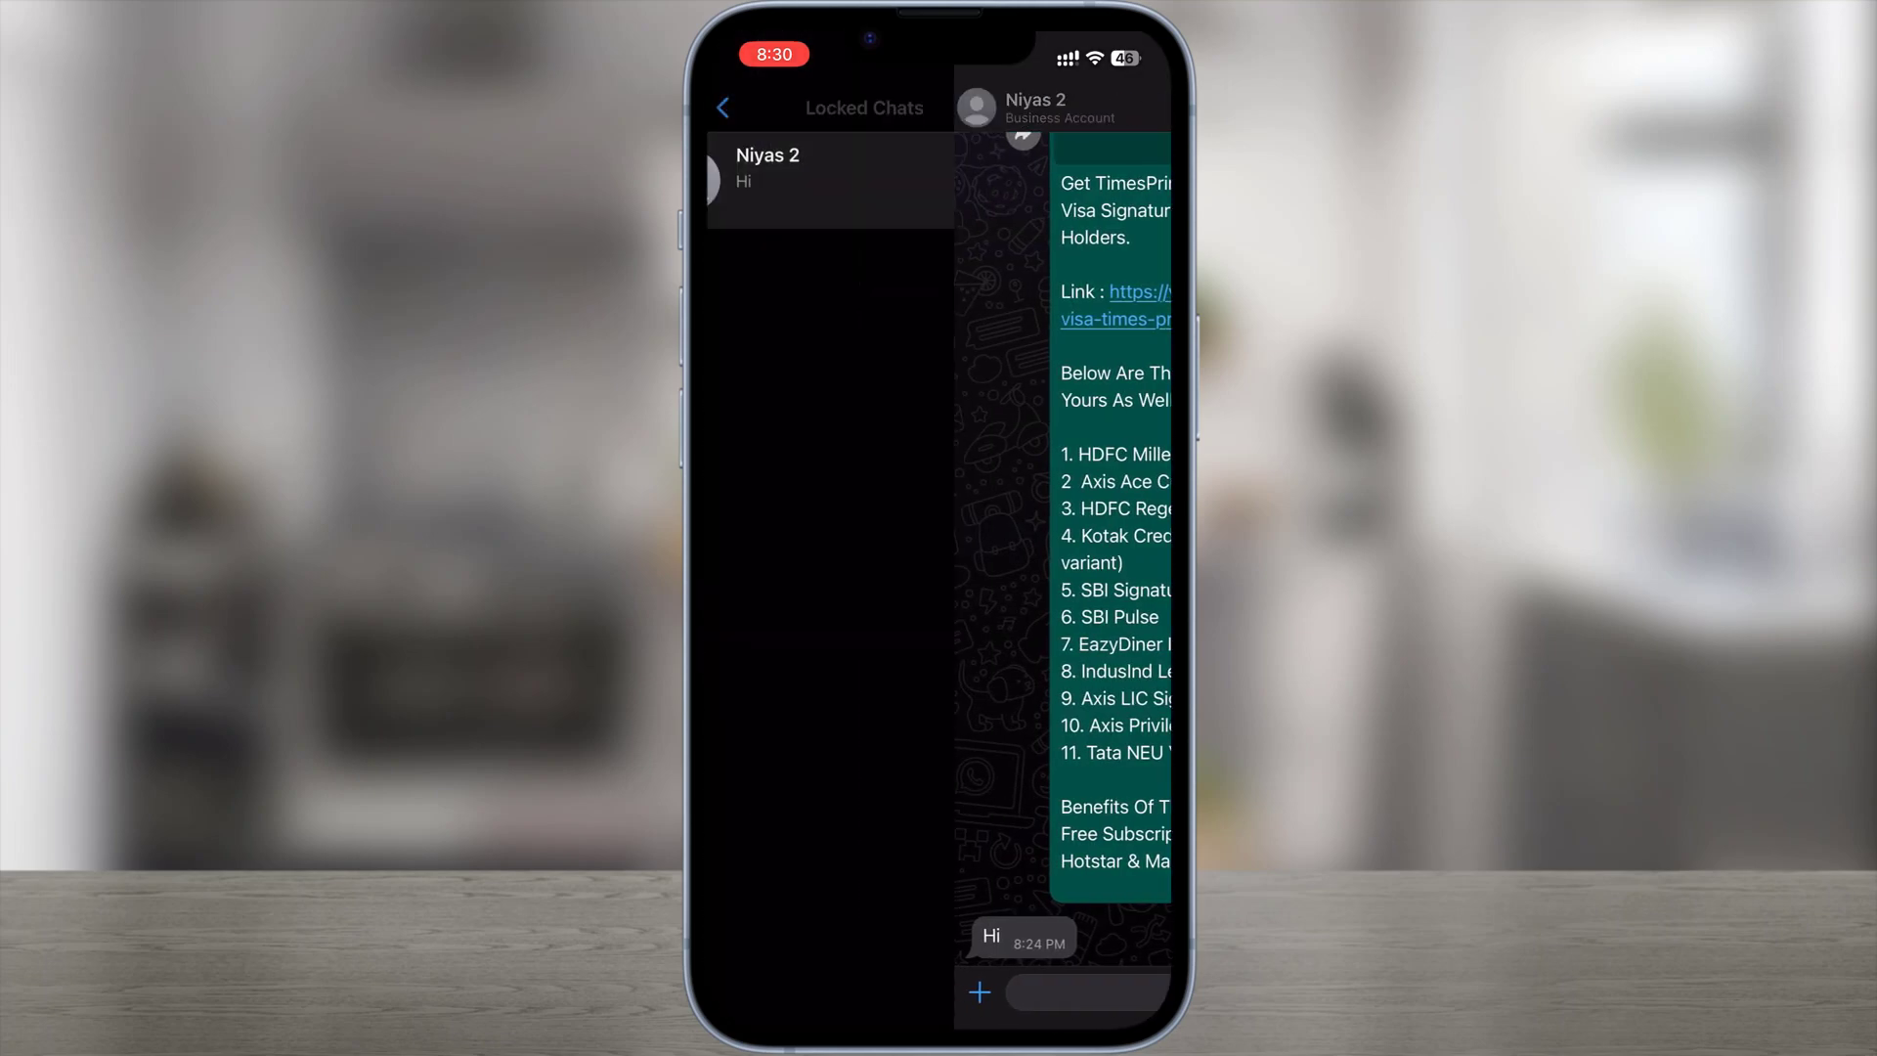
{"action": "left_click", "coordinate": [722, 108]}
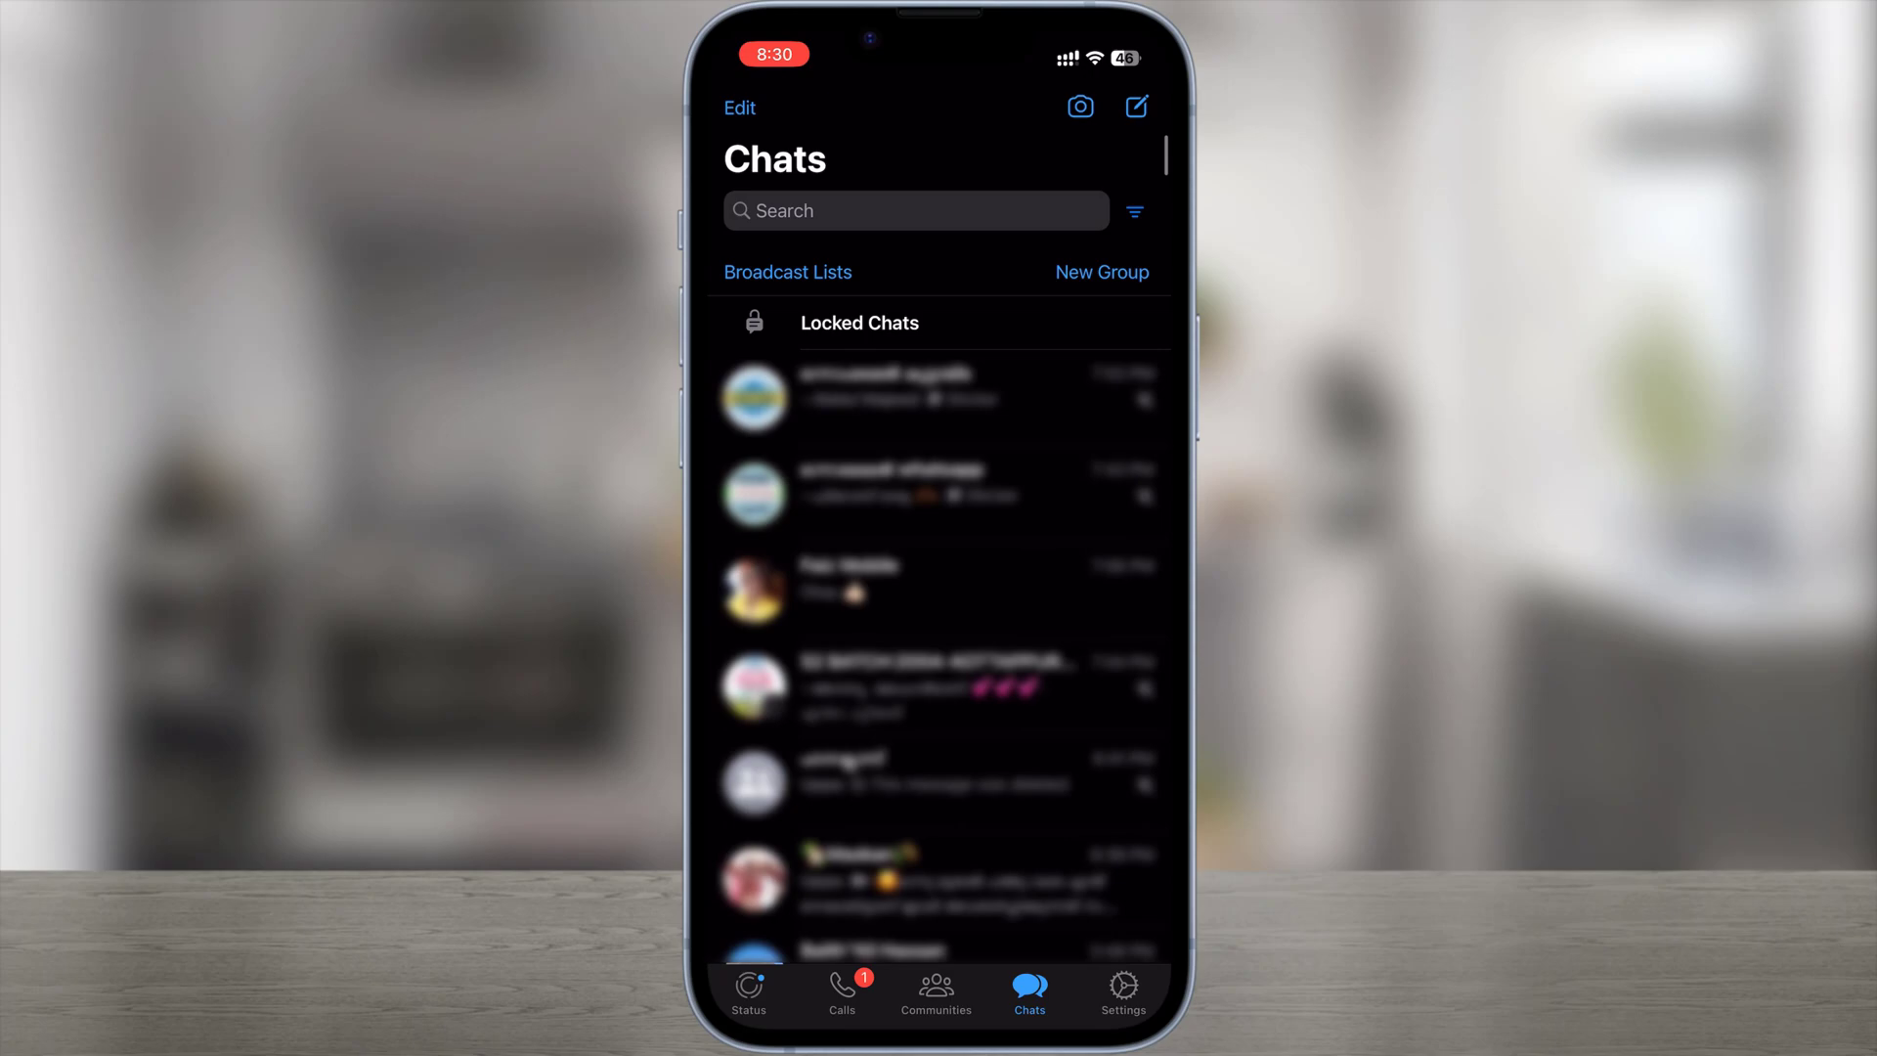